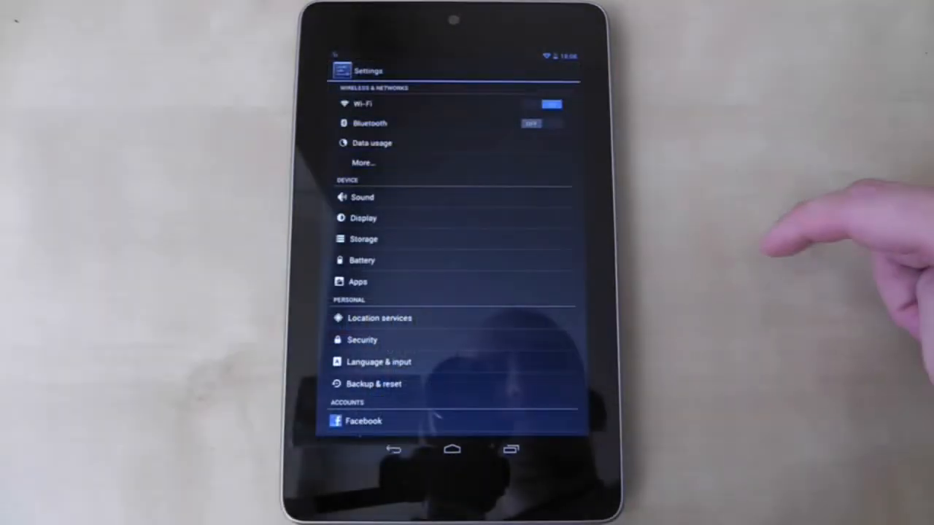
Turn off Touch sounds on the Sound settings page.
click(363, 197)
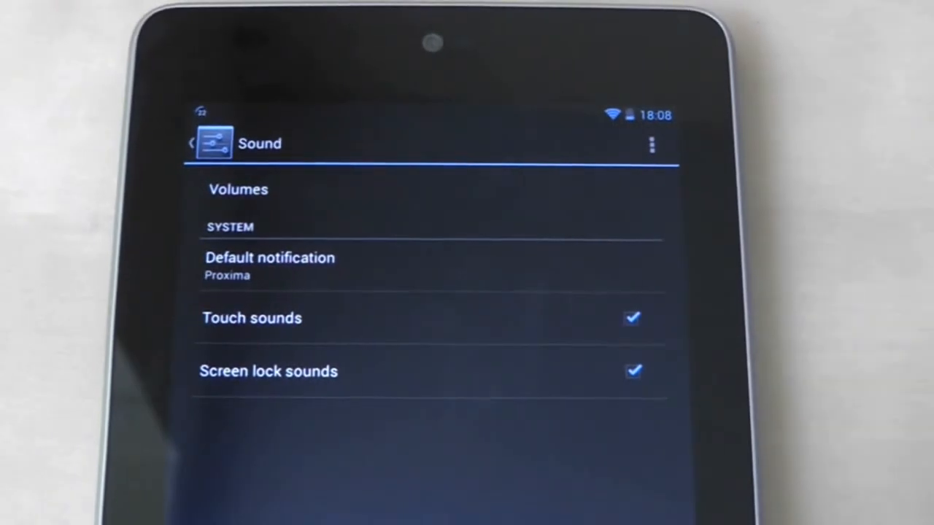
click(632, 319)
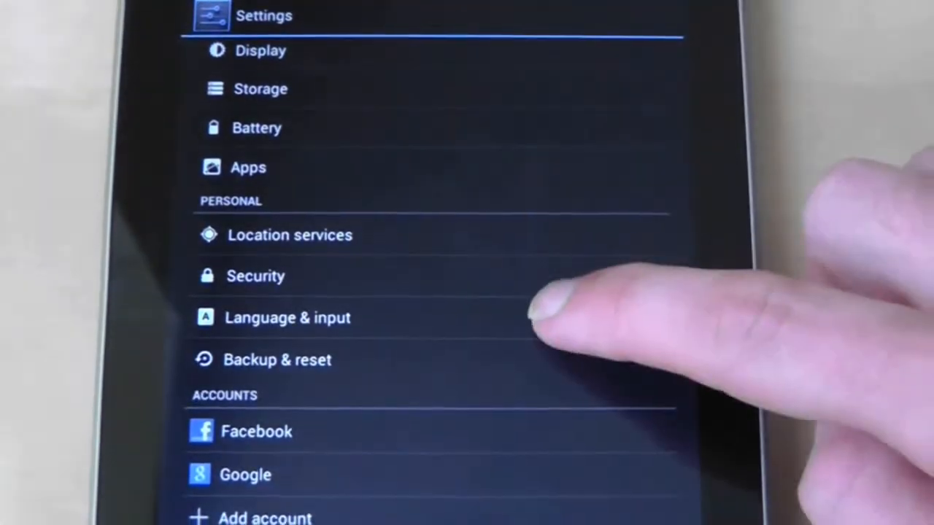
Untick Sound on key-press in the Android keyboard settings under Language & input.
click(287, 318)
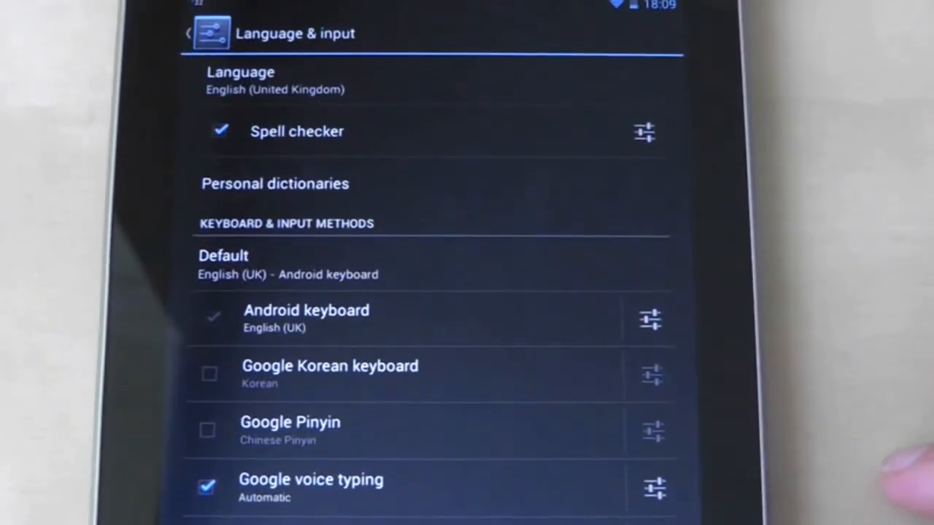
click(650, 320)
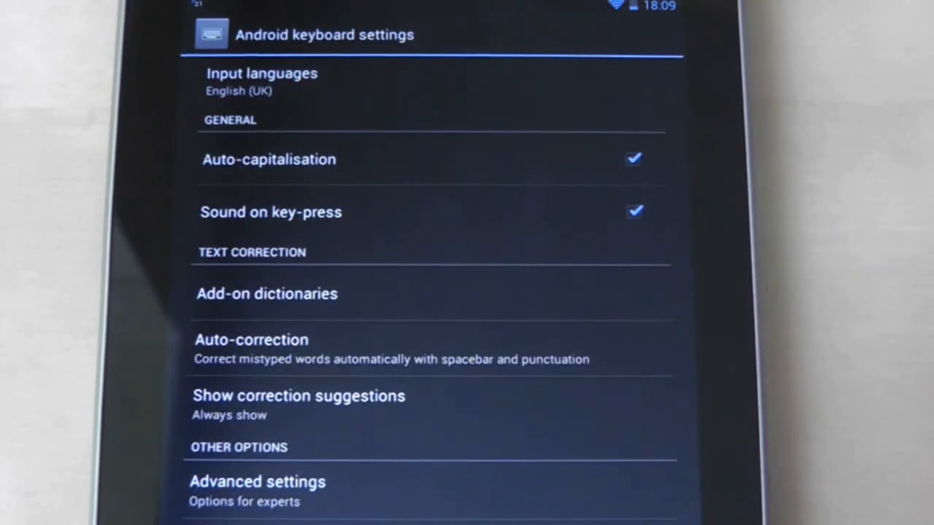
click(634, 212)
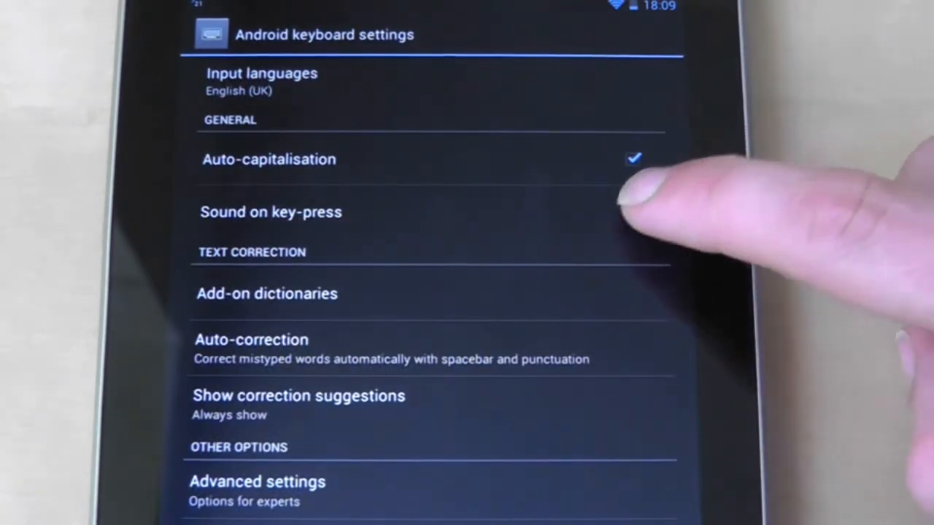